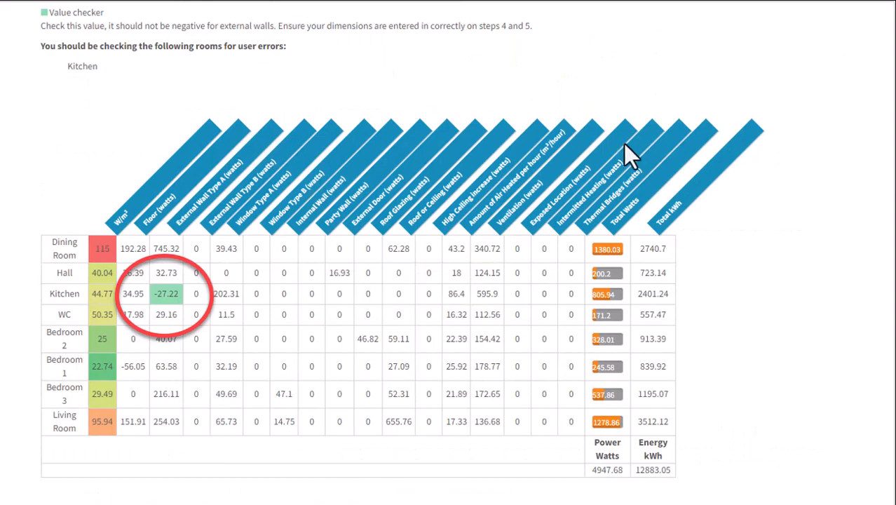
mouse_move(763, 240)
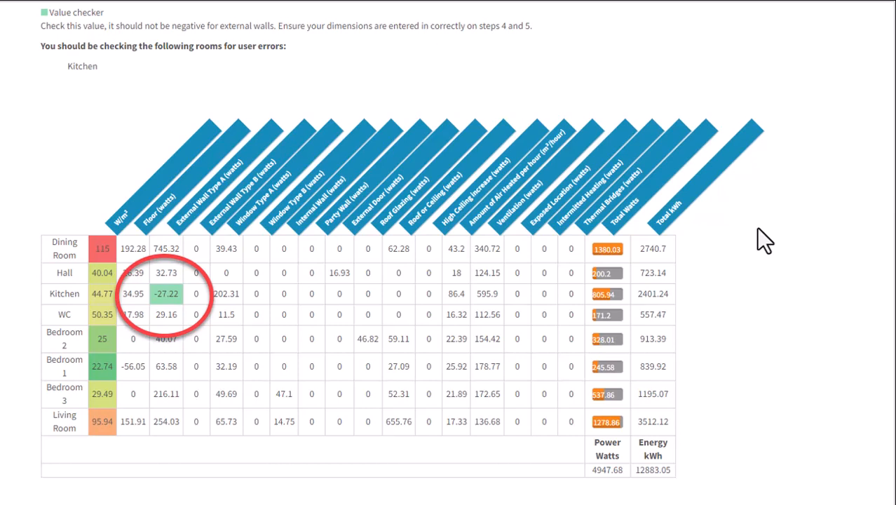
mouse_move(125, 74)
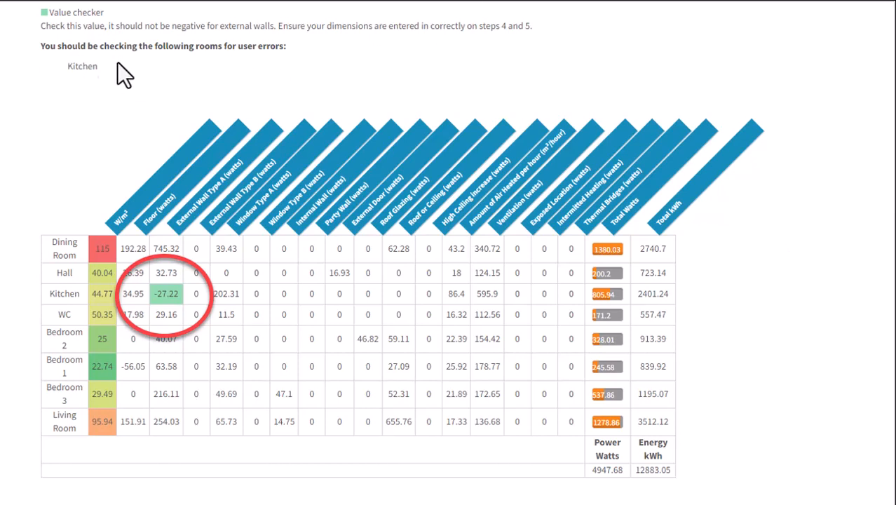
mouse_move(306, 81)
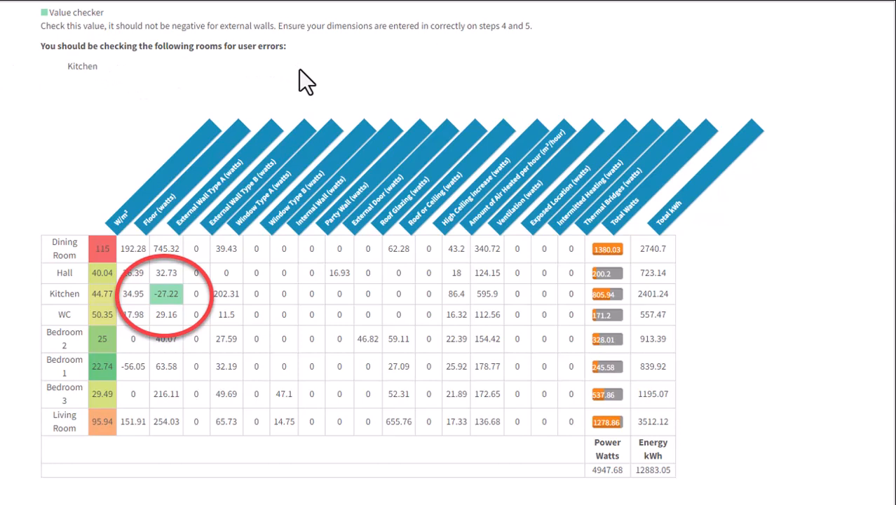
mouse_move(149, 109)
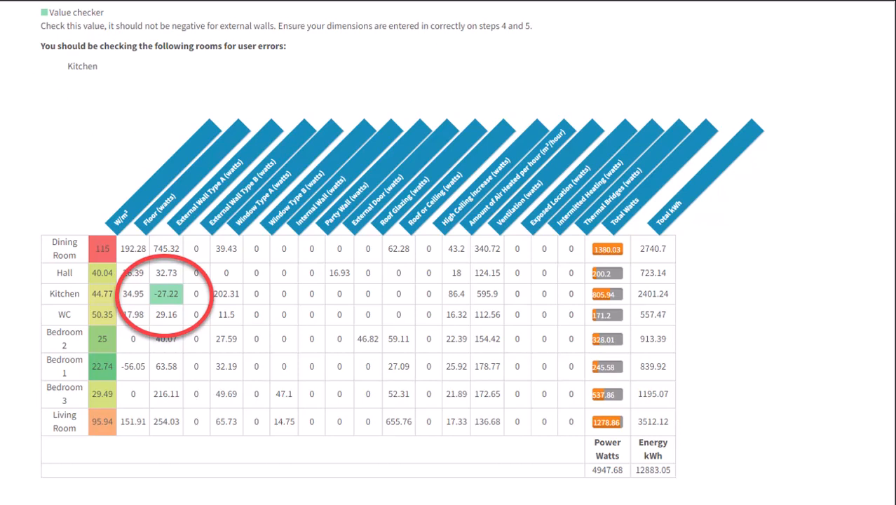
mouse_move(164, 316)
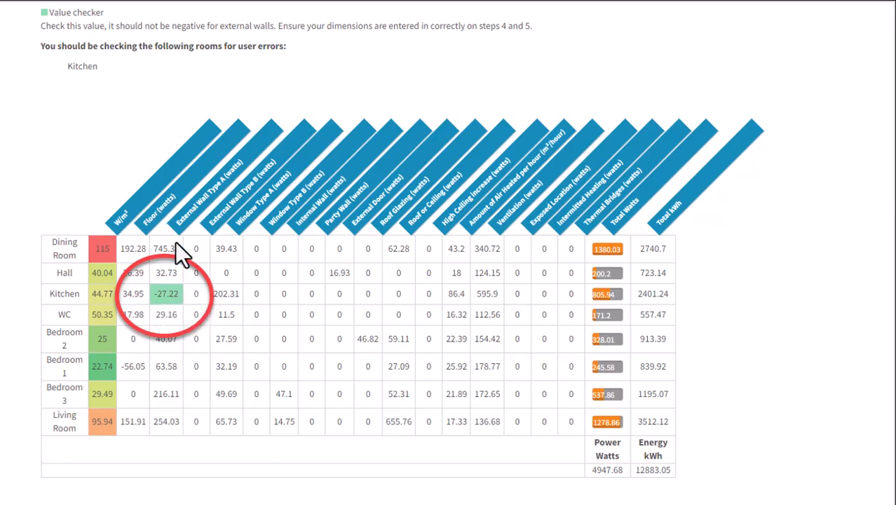
mouse_move(81, 172)
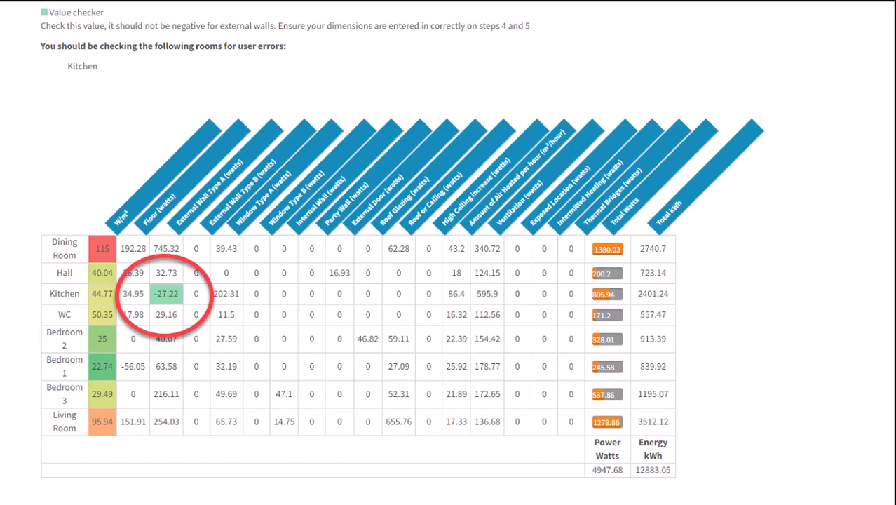
mouse_move(179, 315)
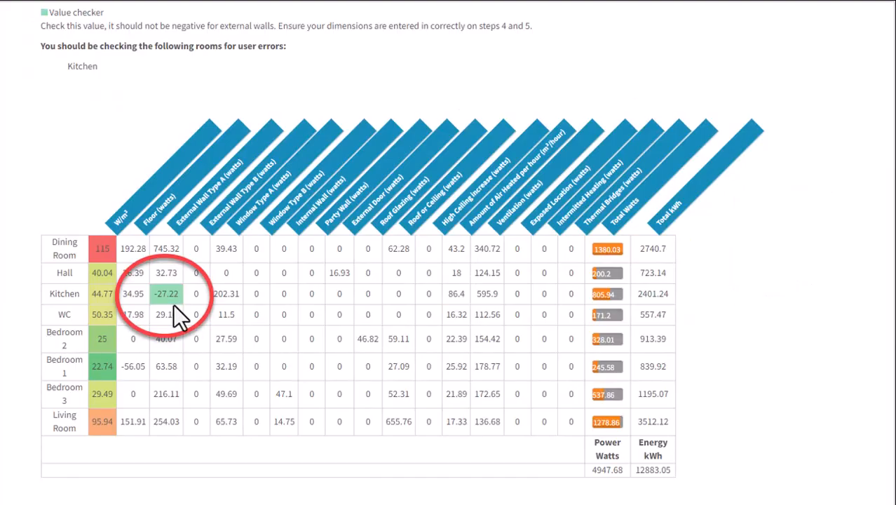
mouse_move(185, 263)
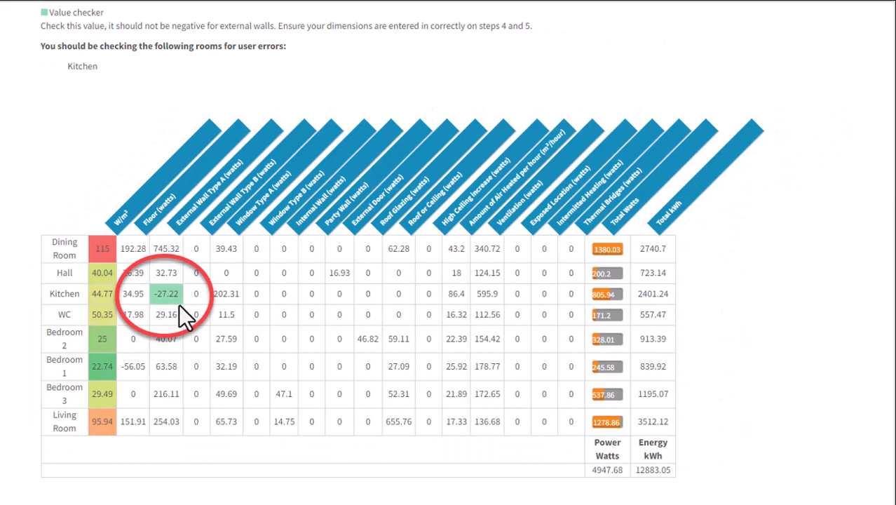
mouse_move(184, 316)
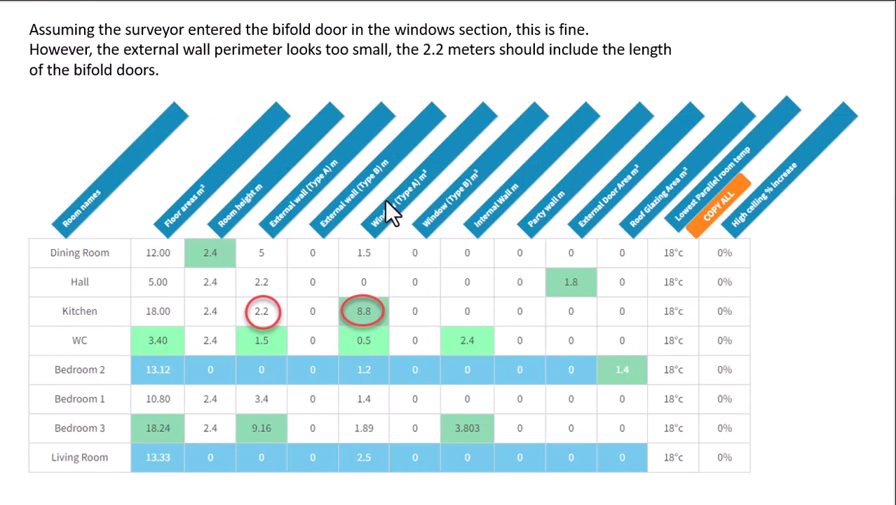
mouse_move(340, 225)
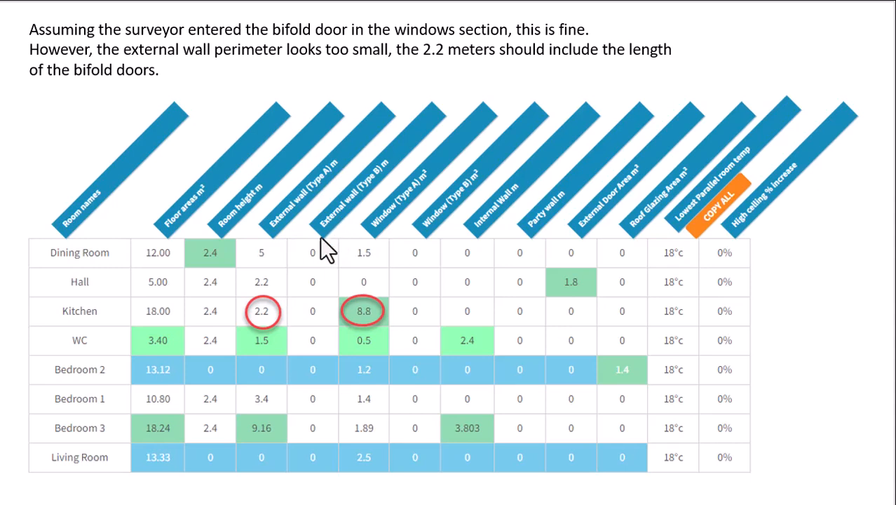
mouse_move(312, 232)
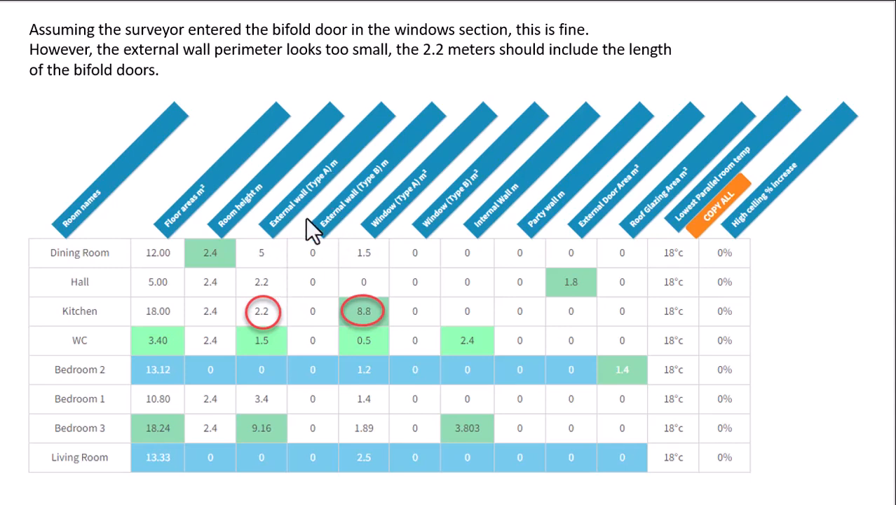
mouse_move(276, 331)
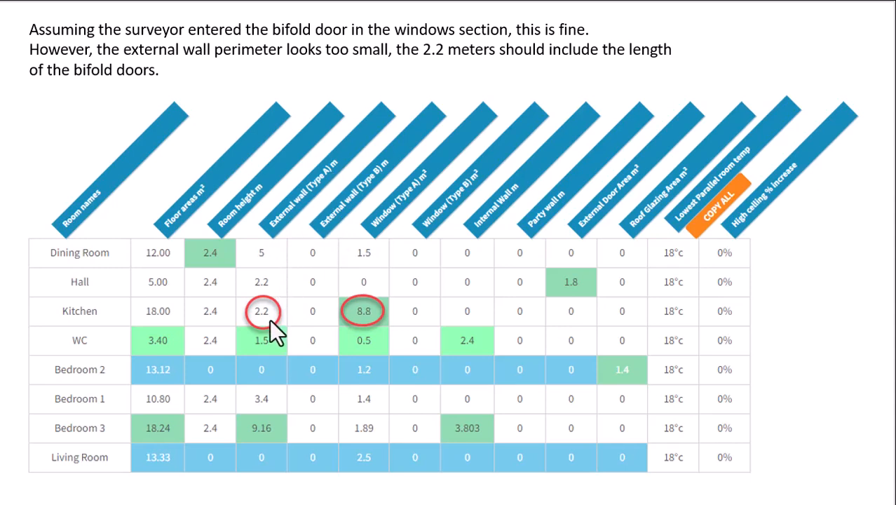
mouse_move(390, 302)
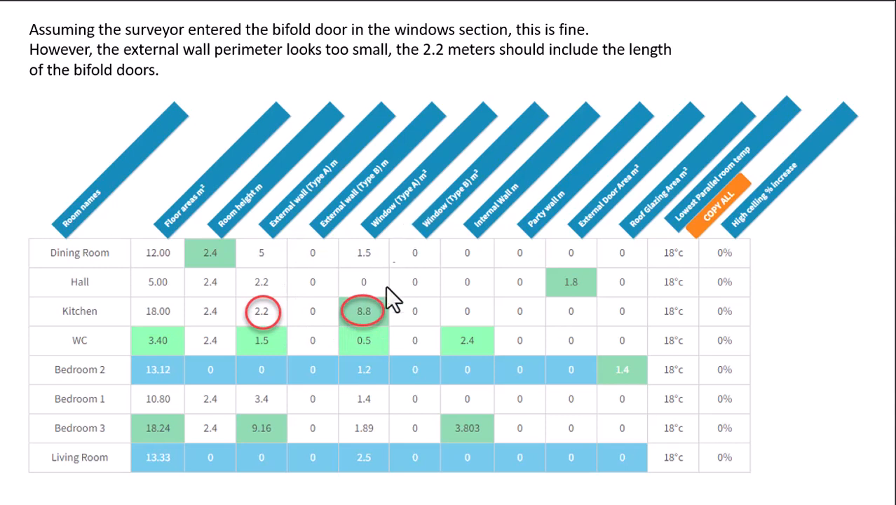
mouse_move(379, 330)
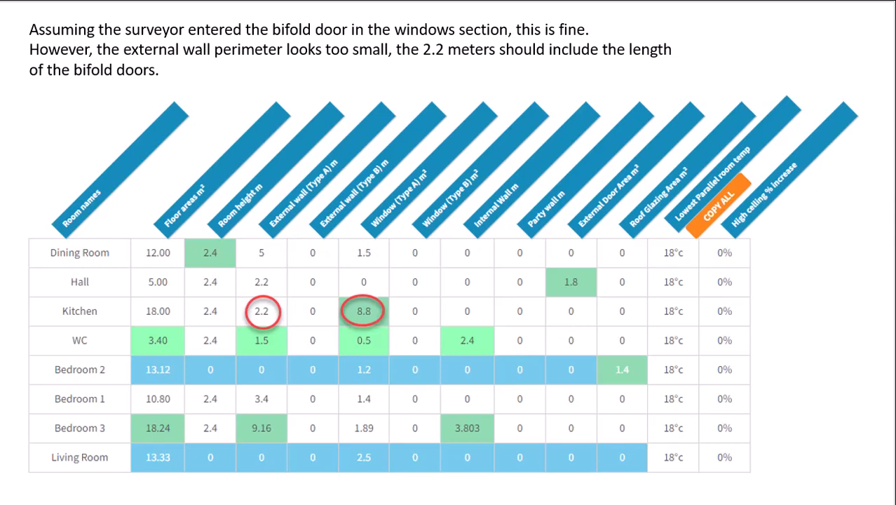
mouse_move(359, 327)
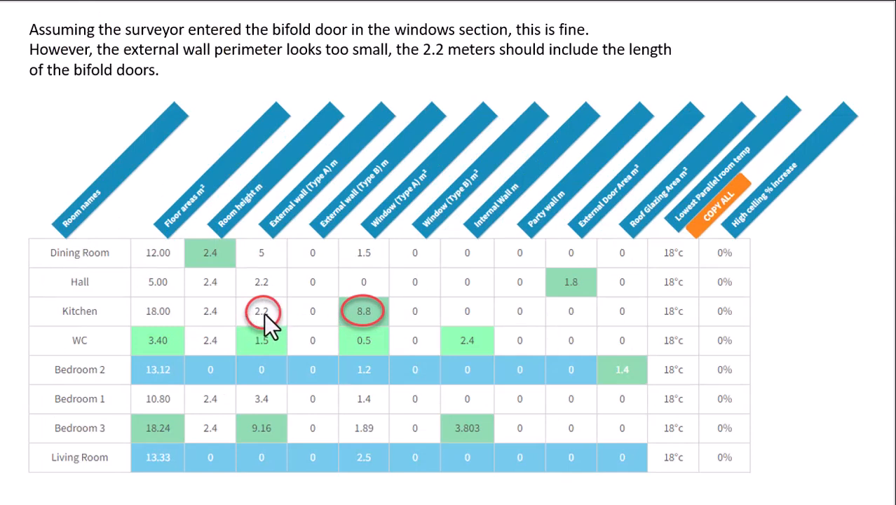
mouse_move(270, 327)
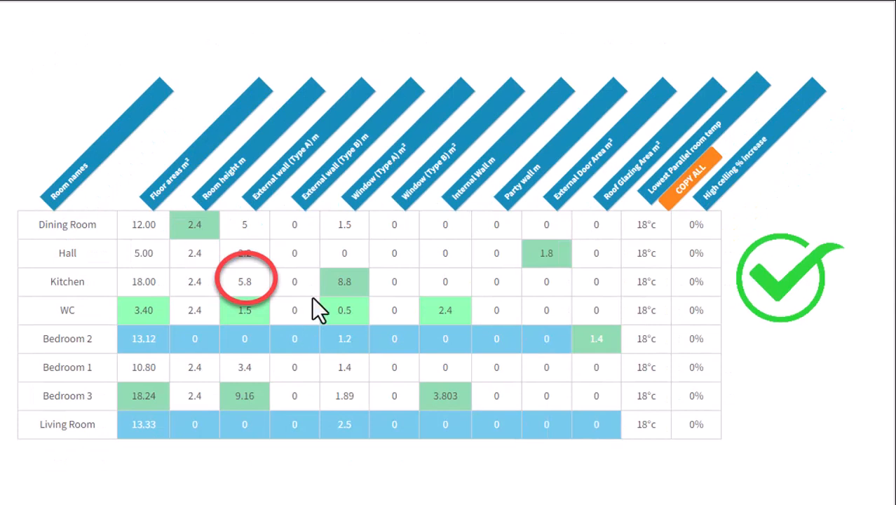
mouse_move(260, 295)
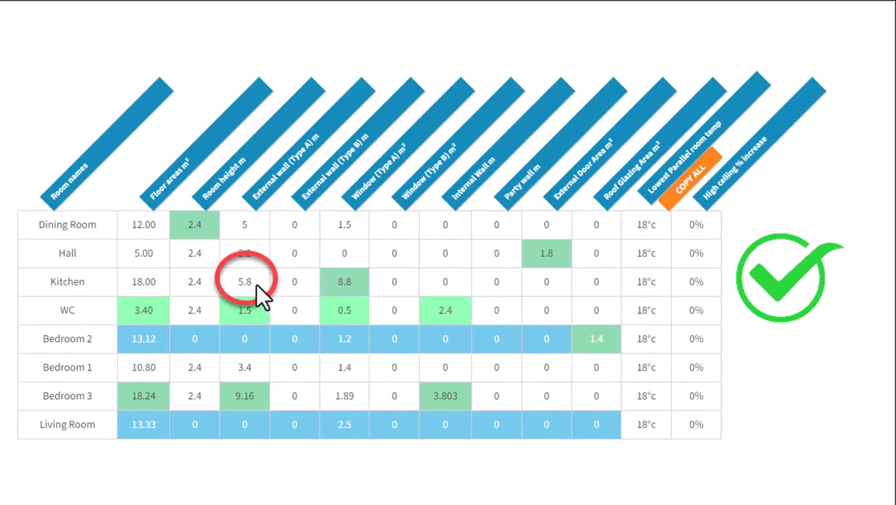
mouse_move(265, 301)
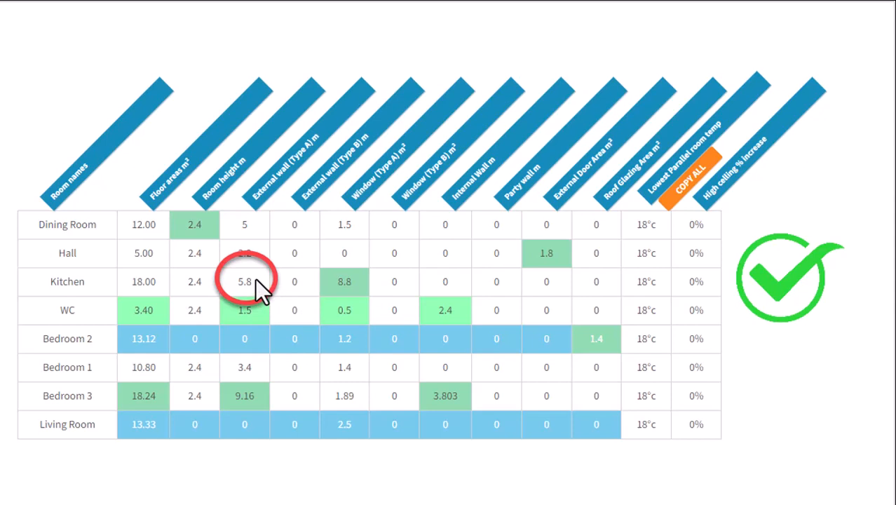
mouse_move(221, 303)
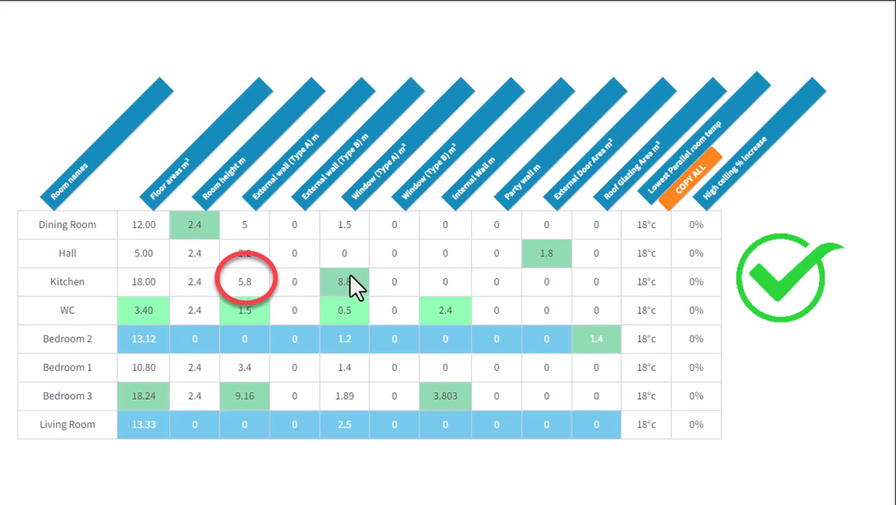
mouse_move(365, 294)
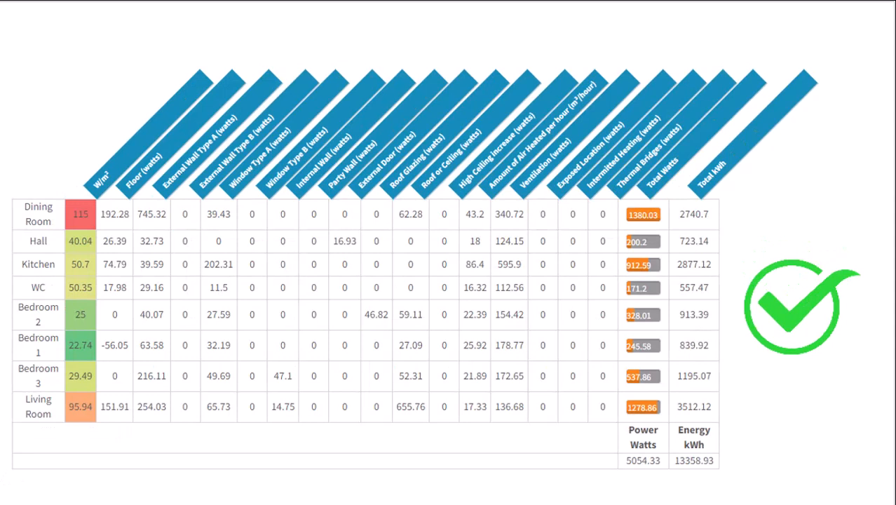
mouse_move(205, 196)
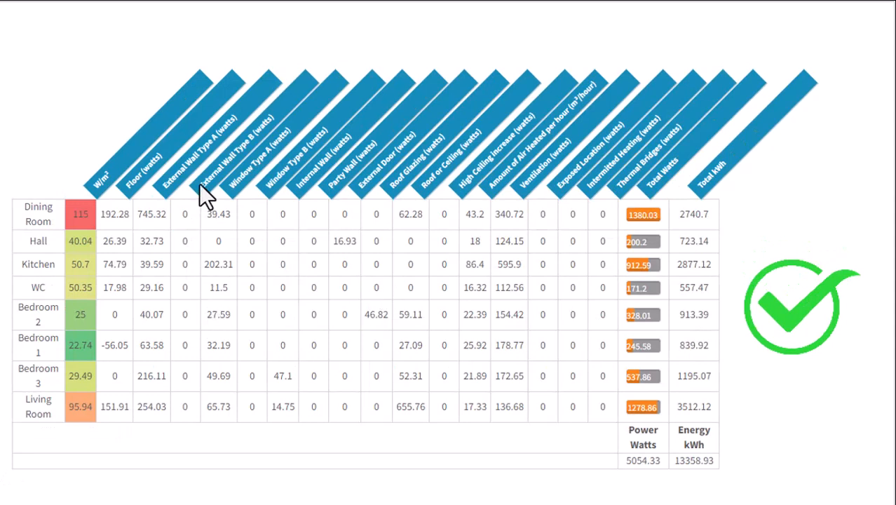
mouse_move(172, 305)
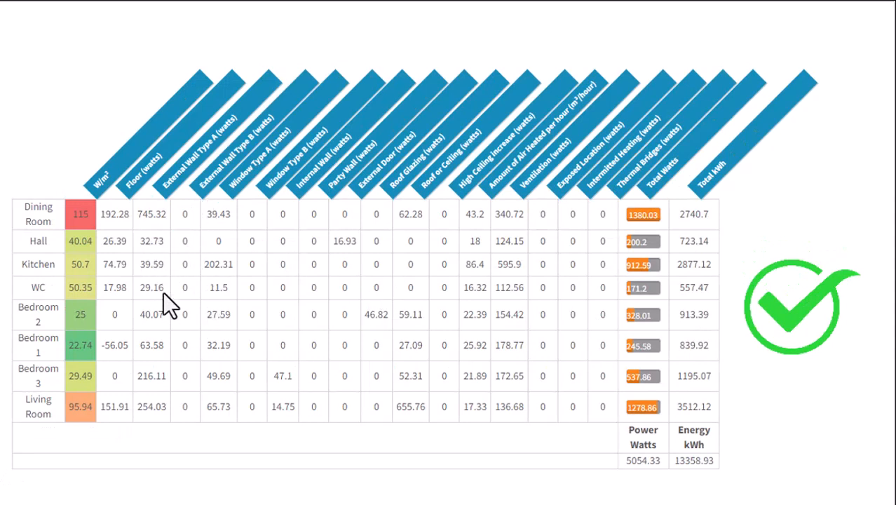
mouse_move(168, 270)
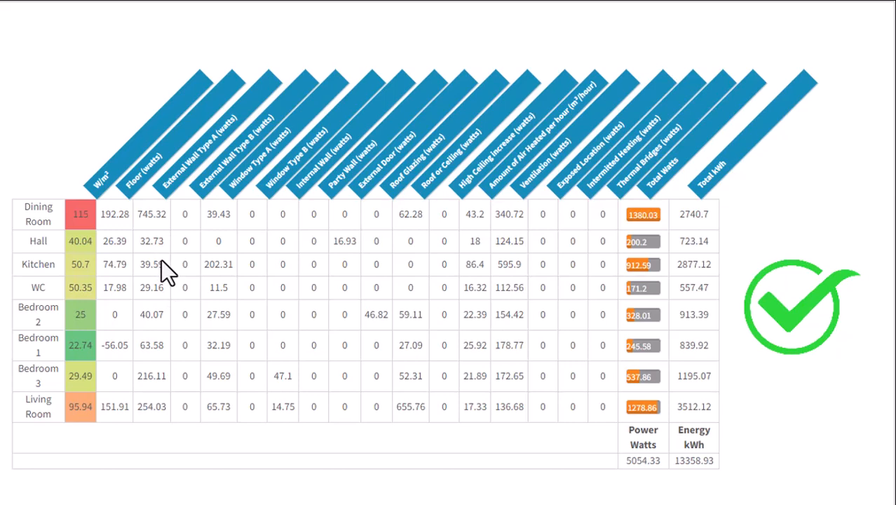